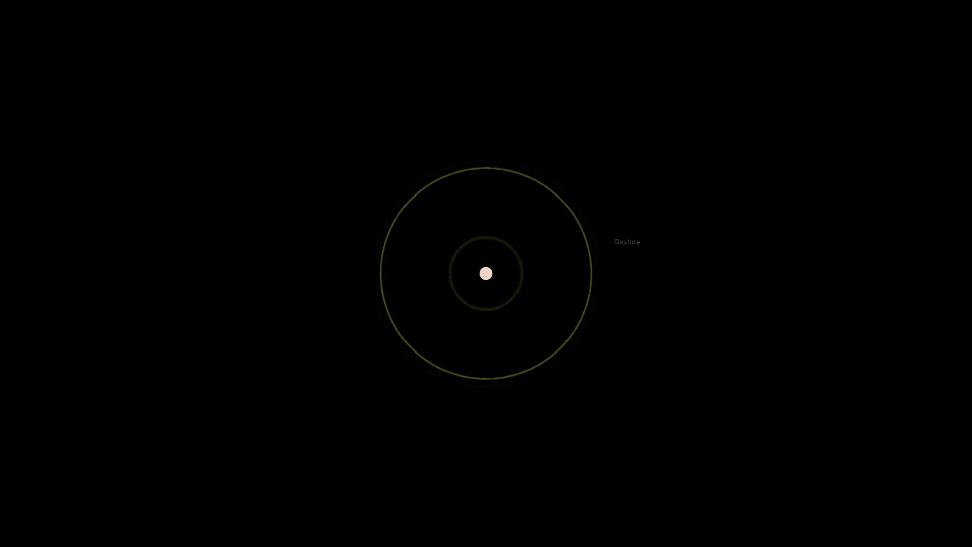
{"action": "left_click", "coordinate": [486, 273]}
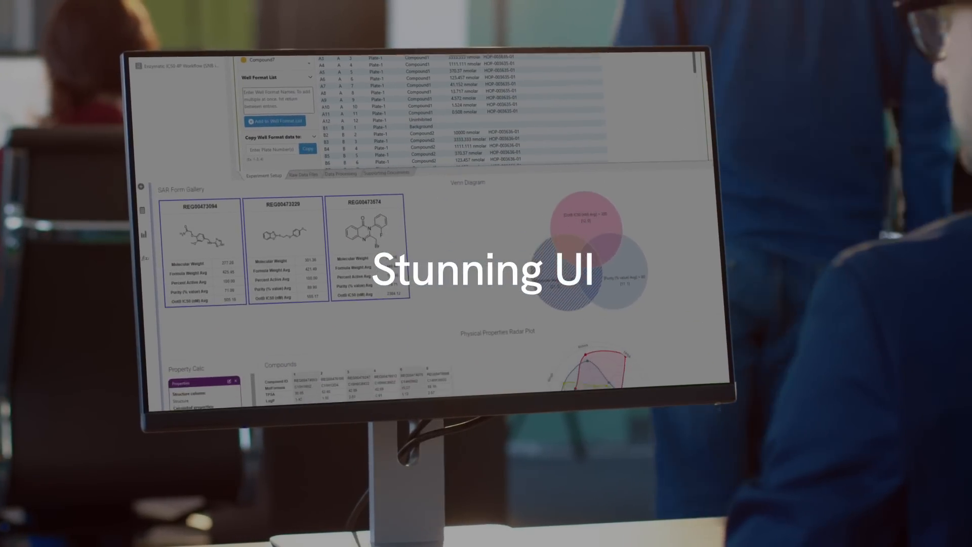
{"action": "scroll", "scroll_direction": "down", "scroll_amount": 3}
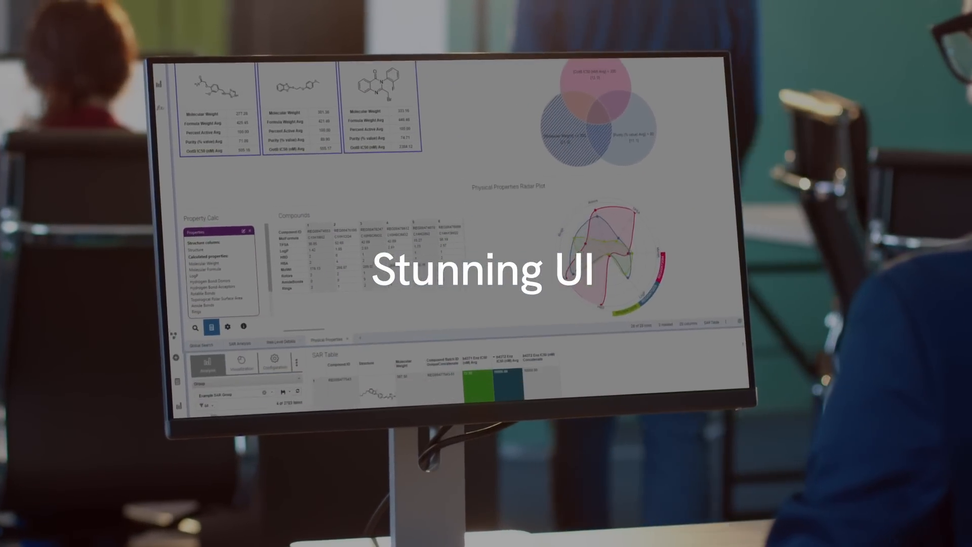